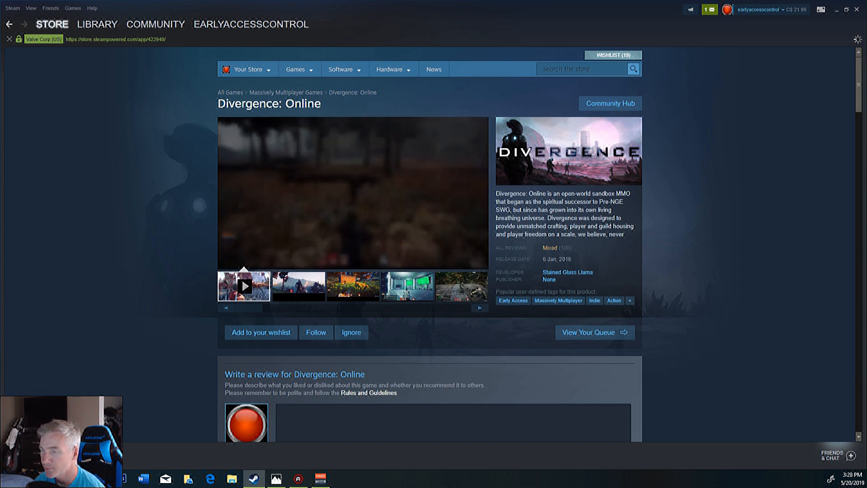
# - Bring up the saved Discord chat screenshot about Divergence: Online's abandoned store page in Photos
pyautogui.click(244, 285)
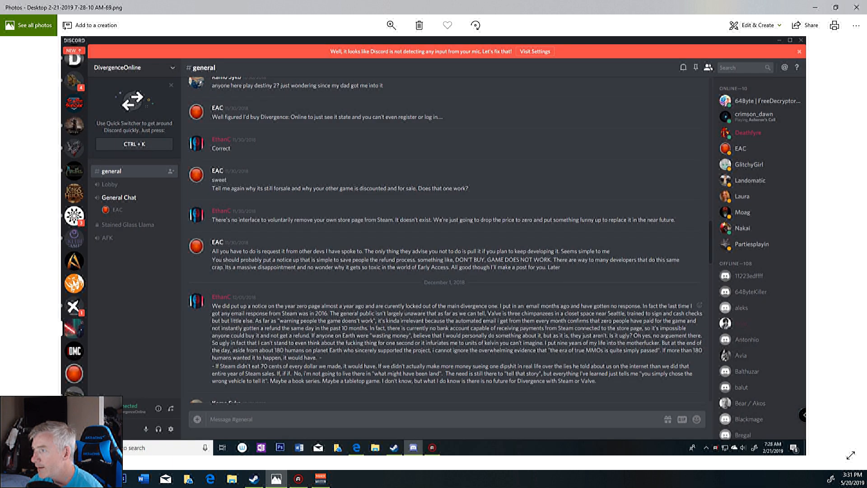
pyautogui.scroll(-3)
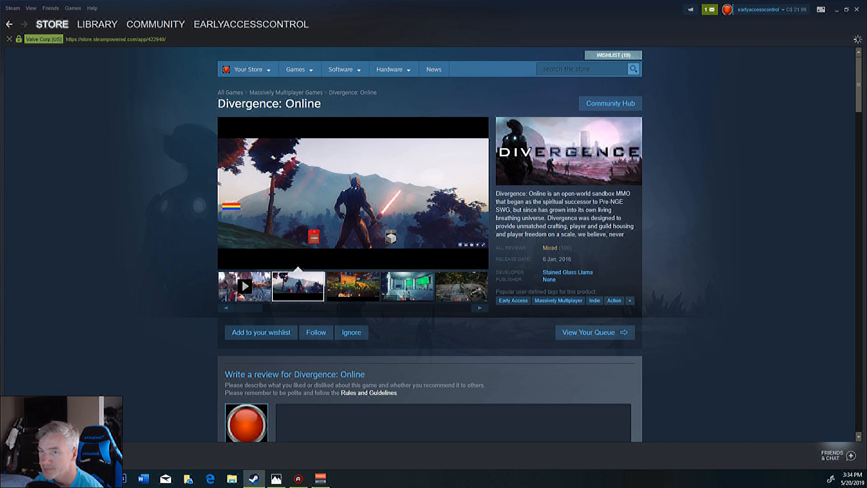
# - Flip through Divergence: Online's screenshots, scroll the page, and show the misty waterside character shot
pyautogui.click(352, 286)
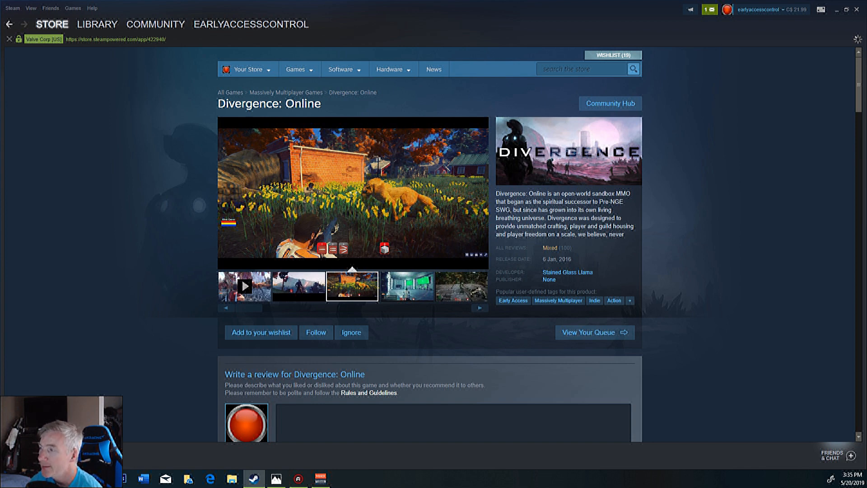
pyautogui.click(406, 286)
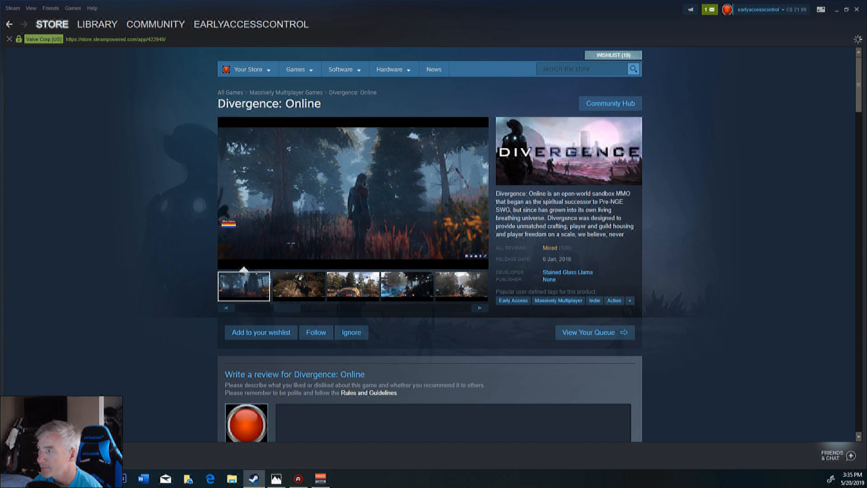
pyautogui.scroll(-3)
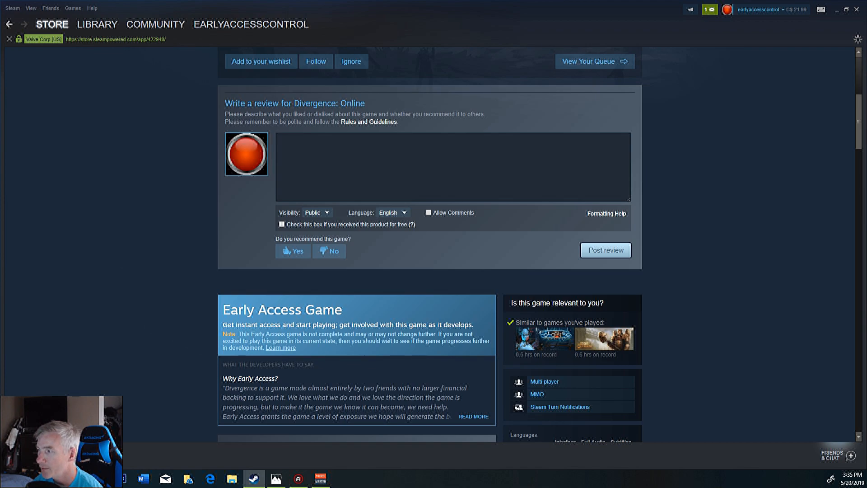
pyautogui.scroll(-3)
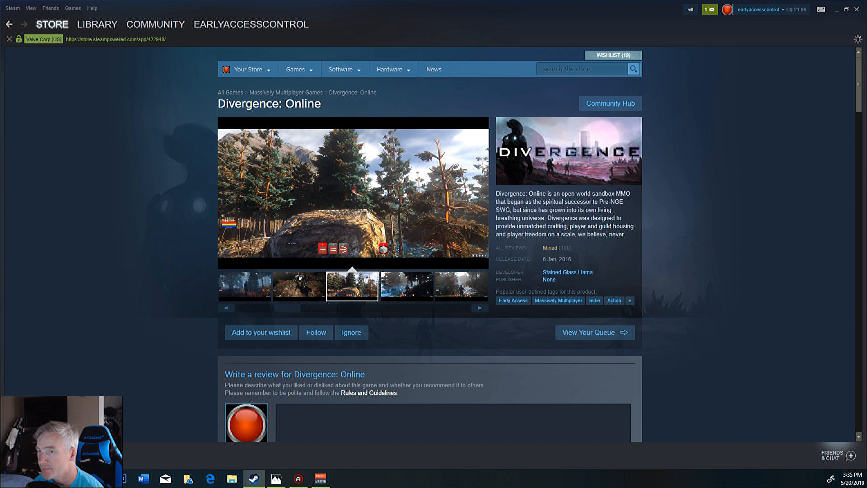
pyautogui.click(406, 286)
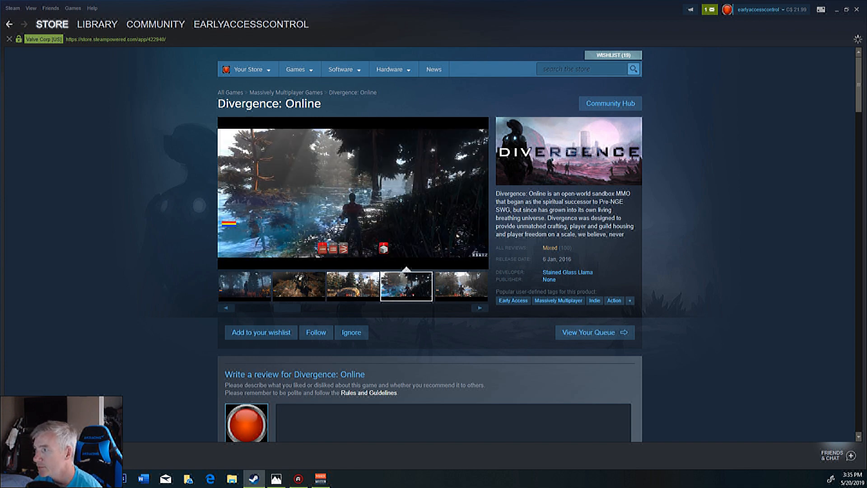